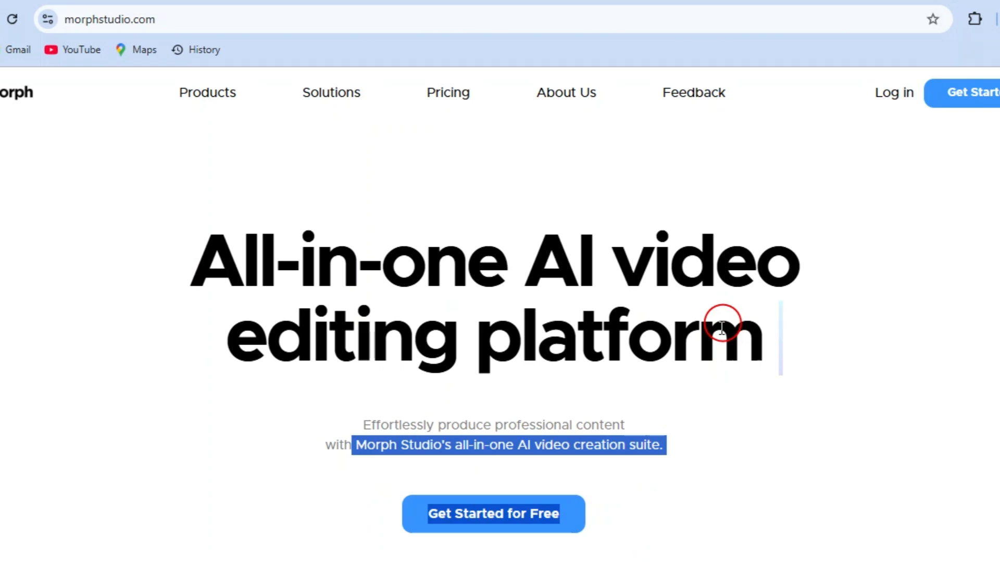
mouse_move(522, 481)
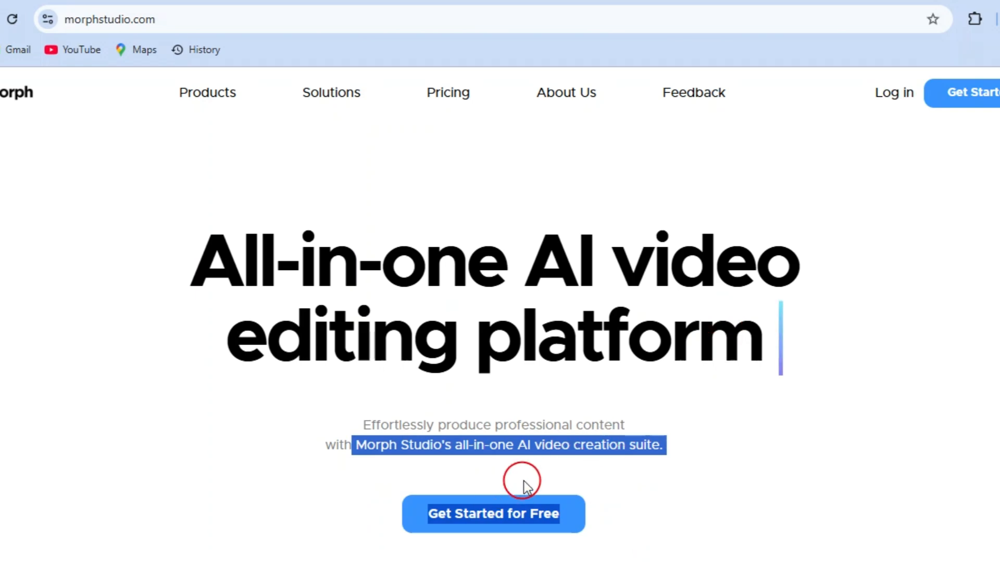
Enter the app library via 'Get Started for Free' on the homepage.
left_click(492, 514)
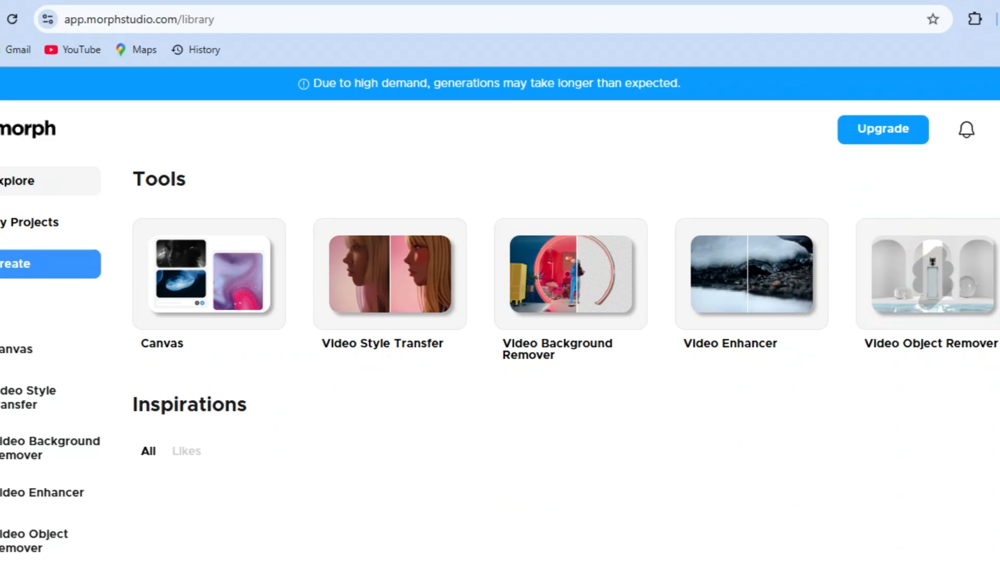
left_click(994, 129)
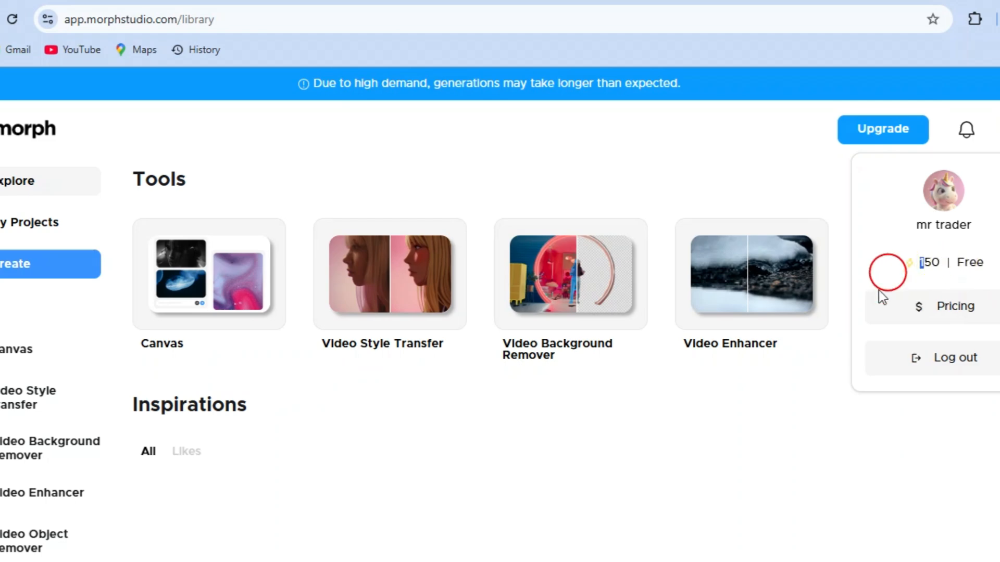
left_click(517, 484)
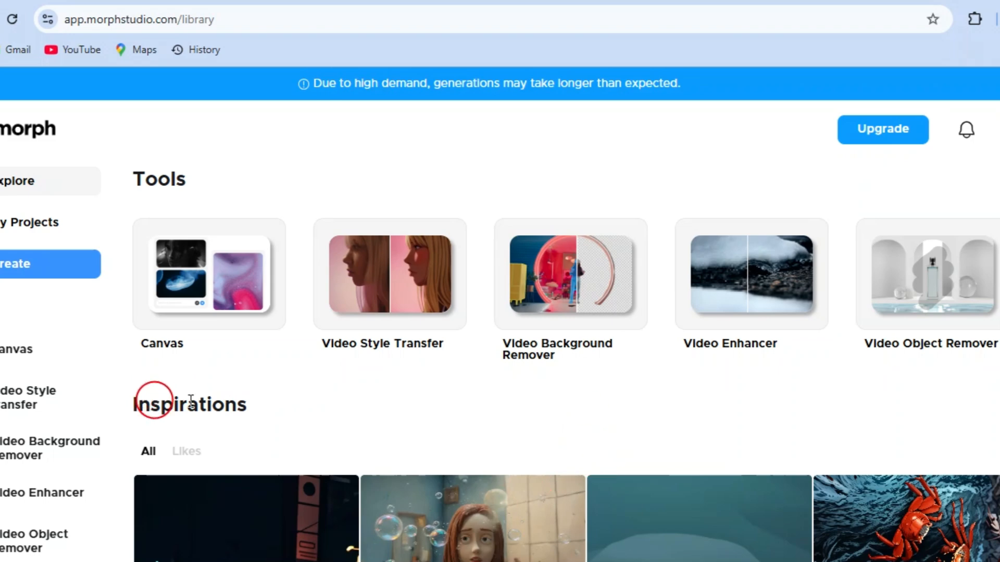
mouse_move(908, 345)
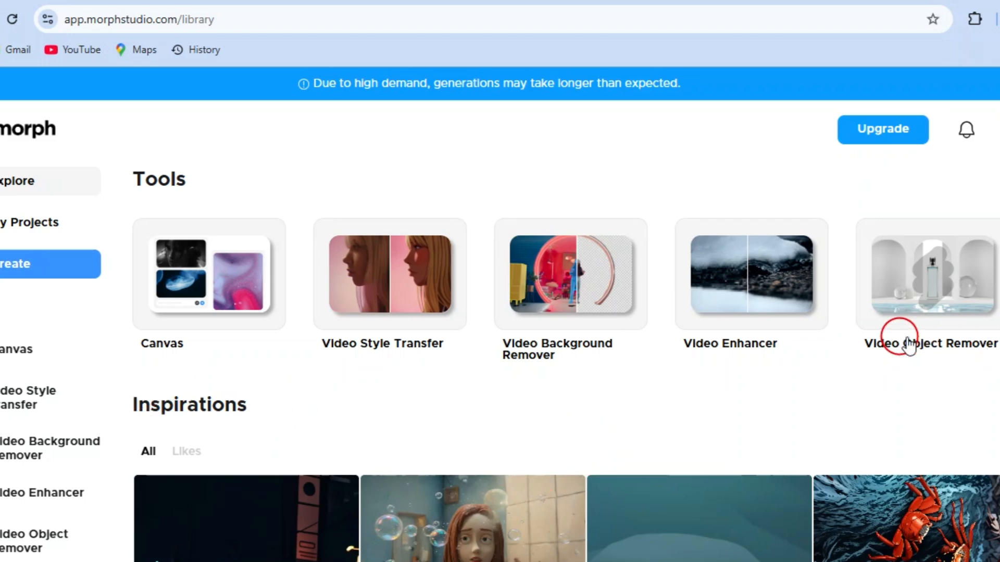
mouse_move(992, 351)
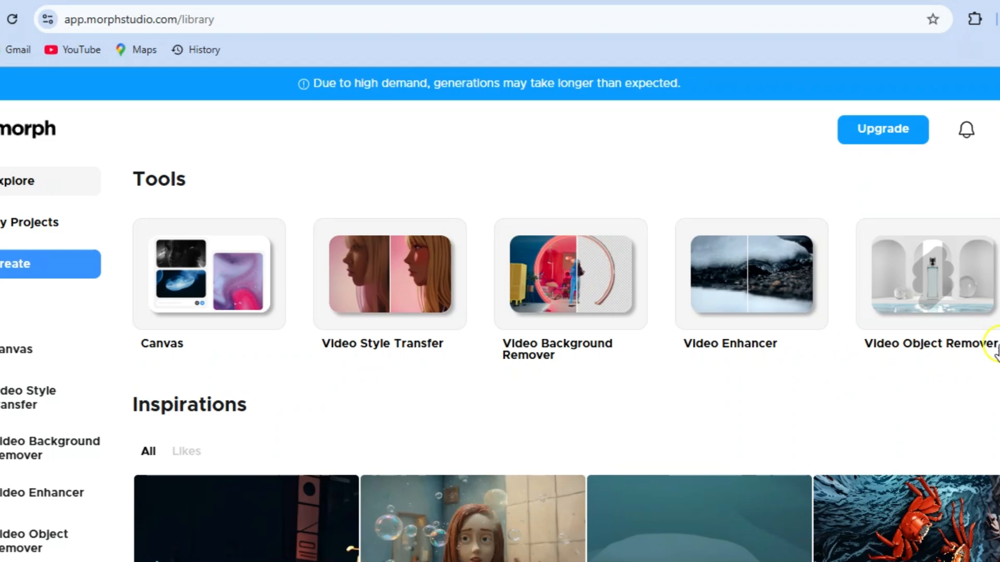
Enter the Video Object Remover's upload page, cancelling the initial Choose File browser.
left_click(927, 274)
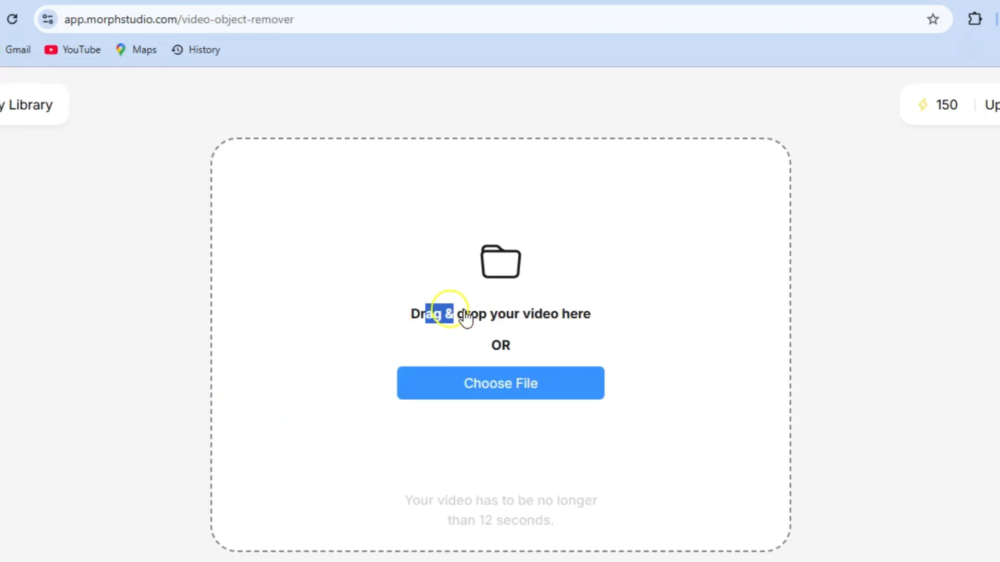
left_click(499, 383)
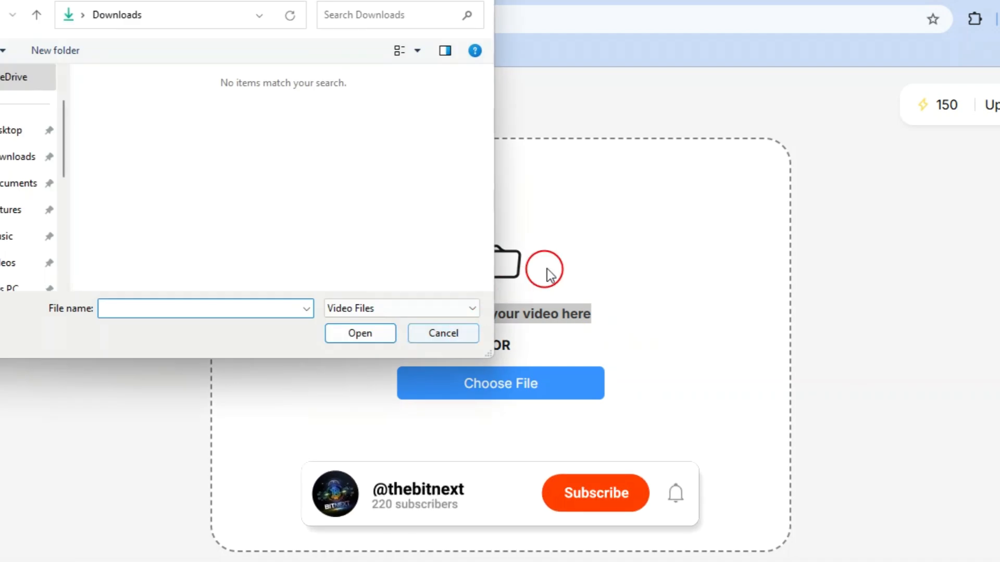
left_click(594, 492)
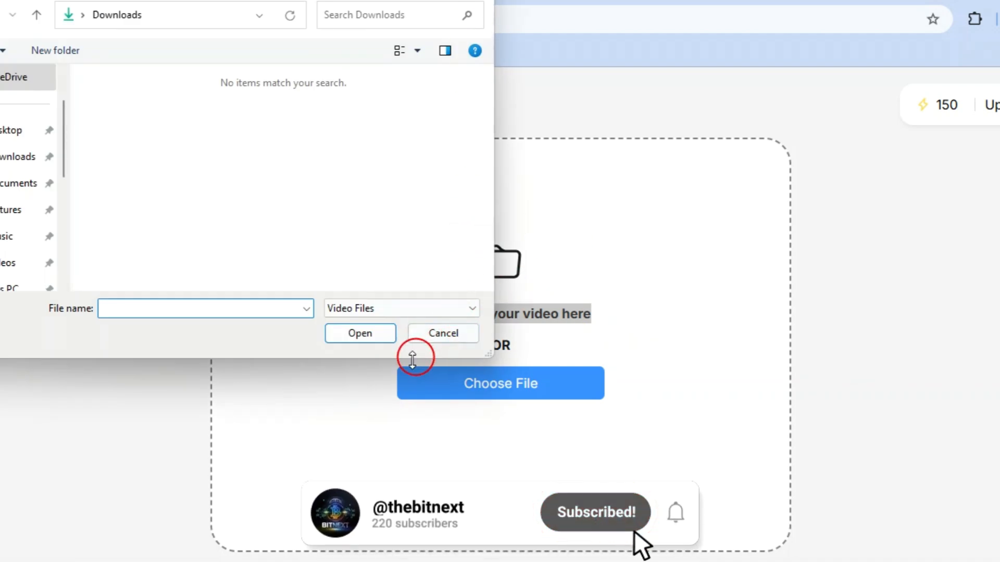
left_click(441, 334)
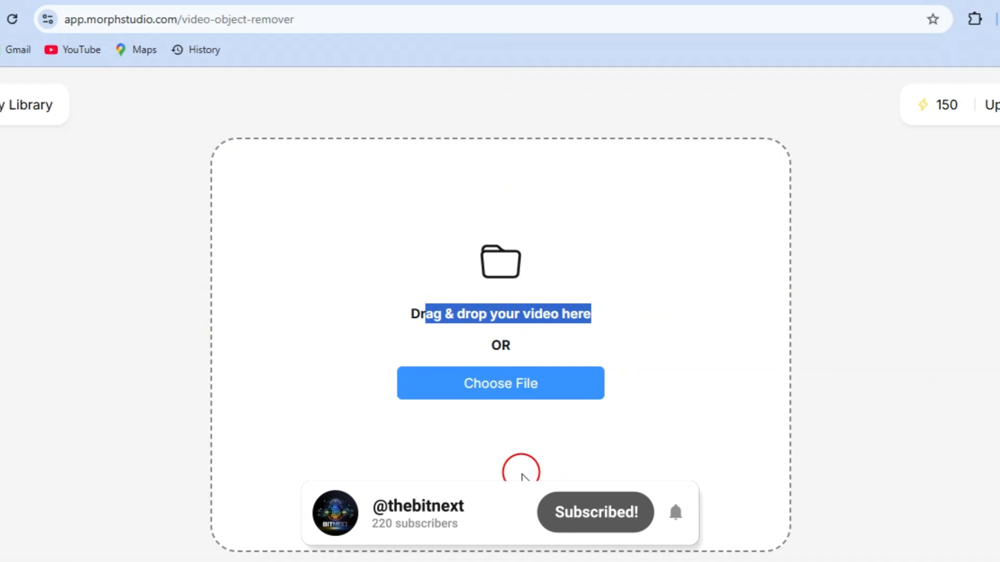
Upload the beach dancer video into the object remover.
left_click(500, 383)
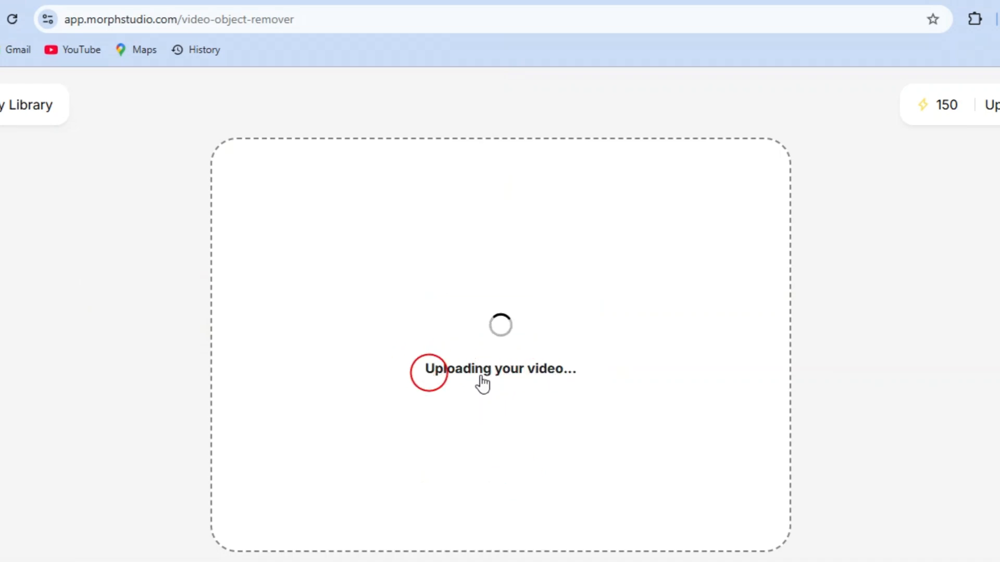
mouse_move(475, 408)
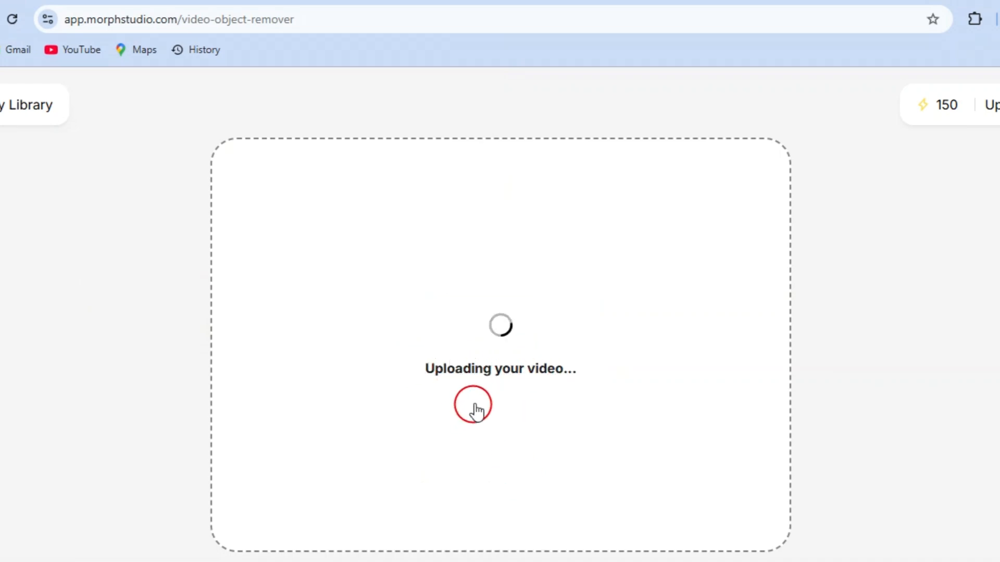
mouse_move(477, 390)
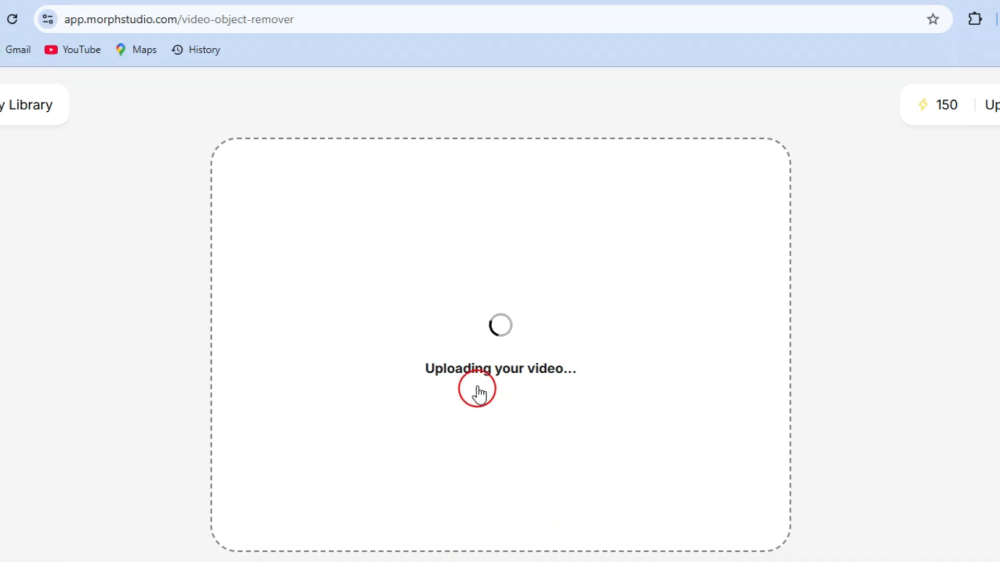
mouse_move(446, 405)
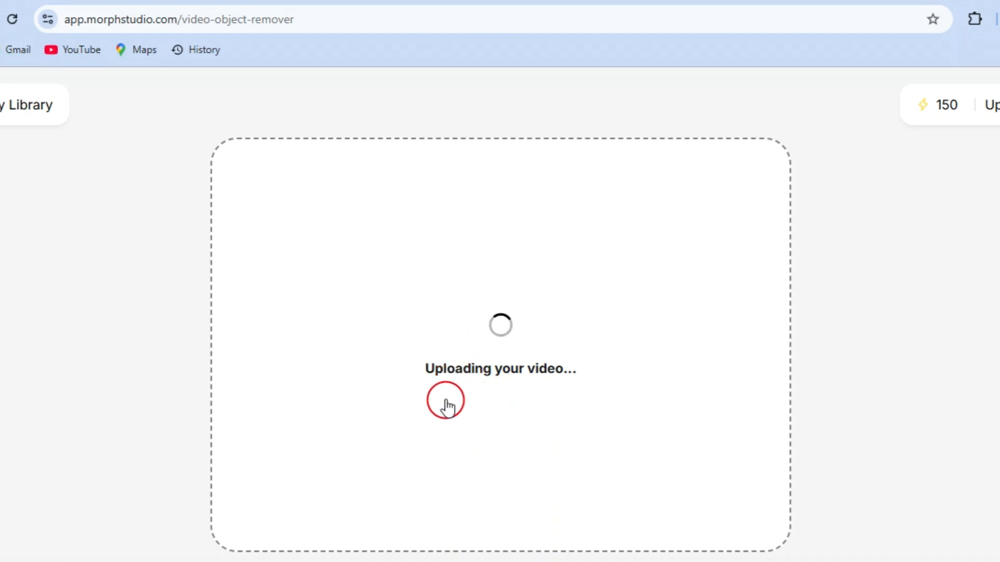
mouse_move(516, 447)
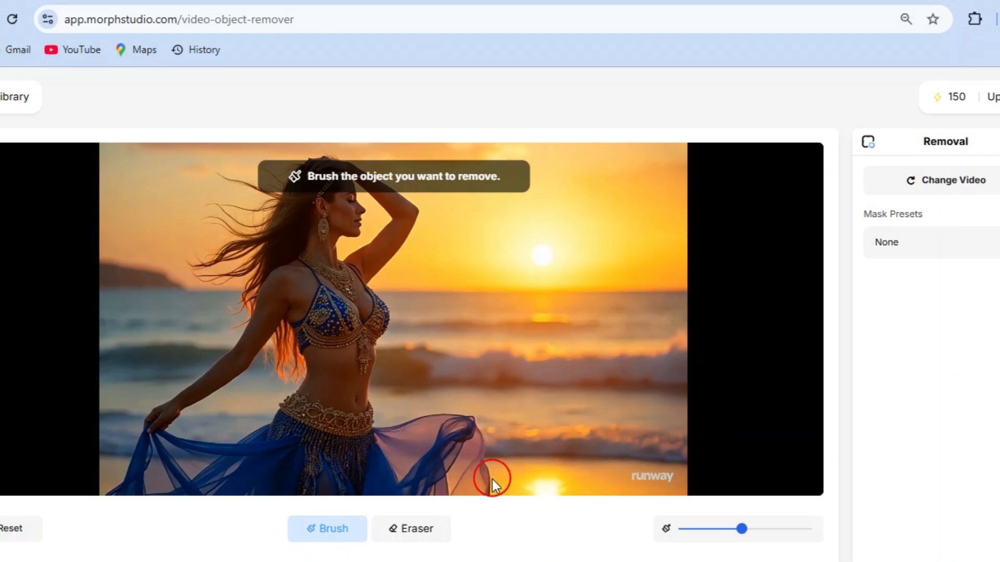
mouse_move(660, 501)
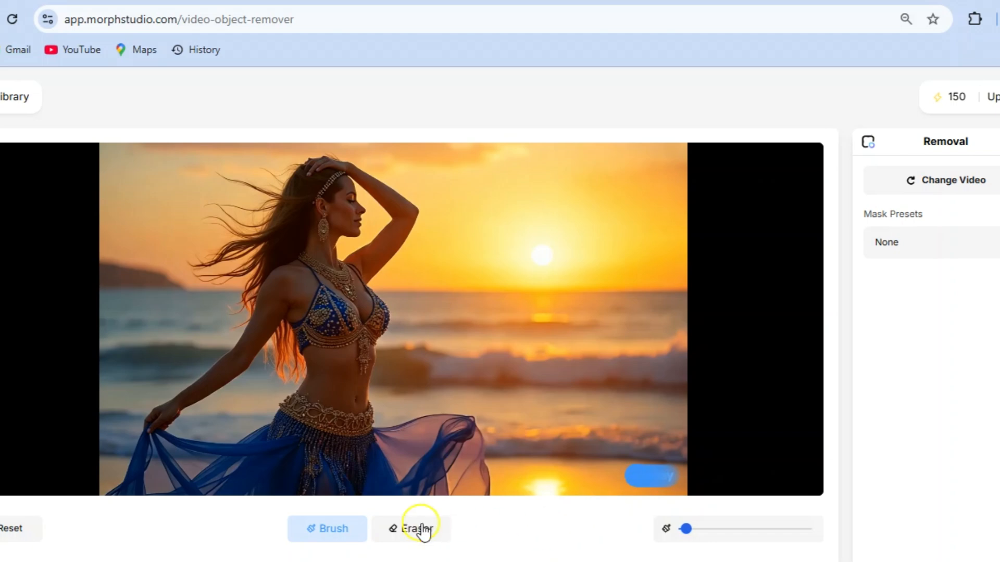
Refine the watermark mask with the Eraser at the smallest brush size.
left_click(410, 529)
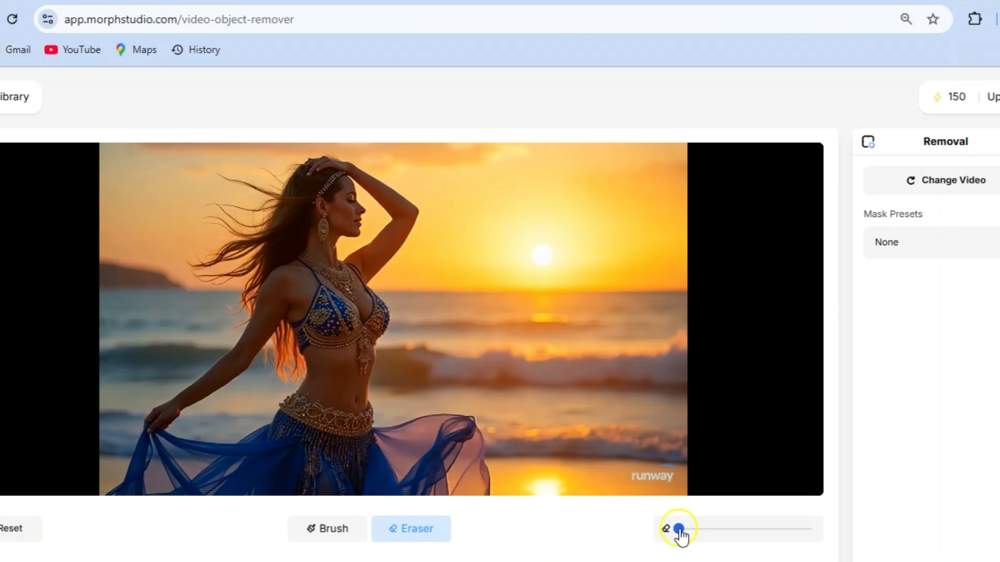
left_click(326, 529)
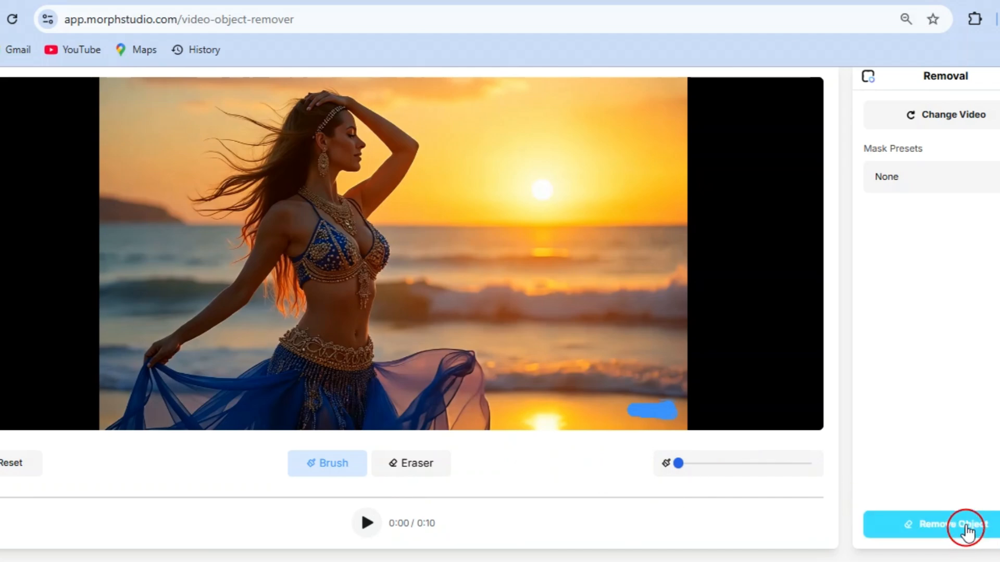
Run Remove Object on the masked 'runway' watermark.
left_click(966, 525)
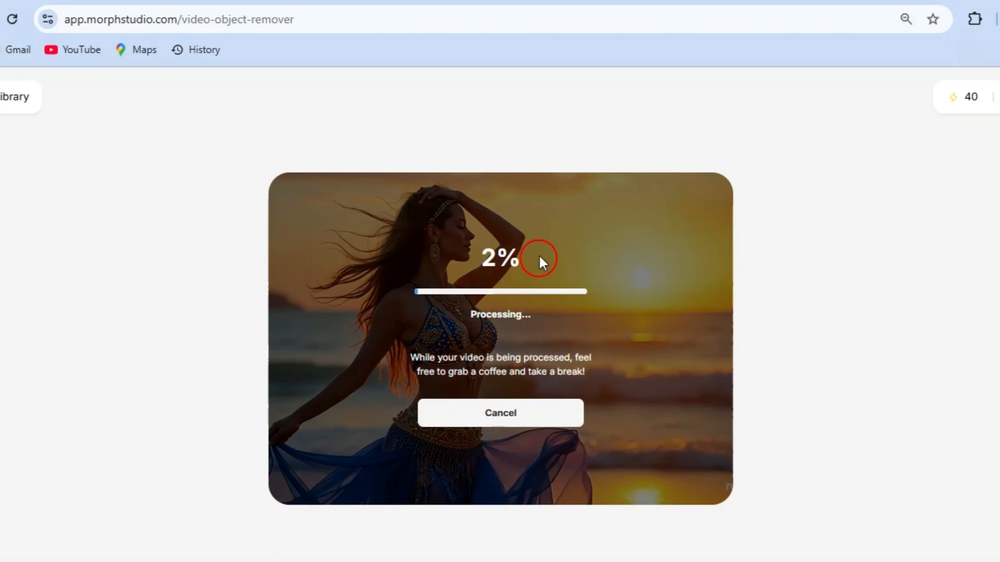
mouse_move(240, 319)
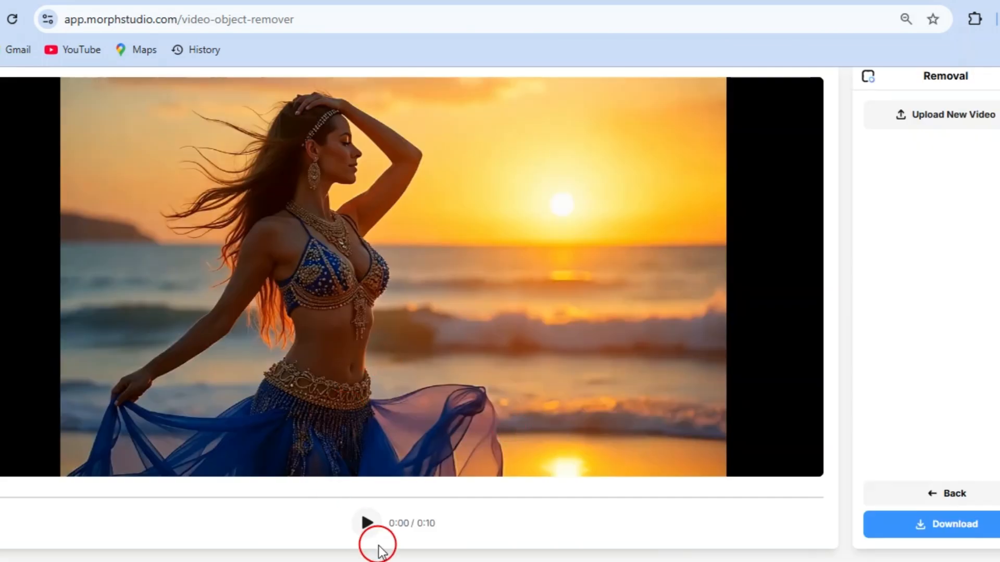
Play the processed result, then download the watermark-free video as an MP4.
left_click(367, 522)
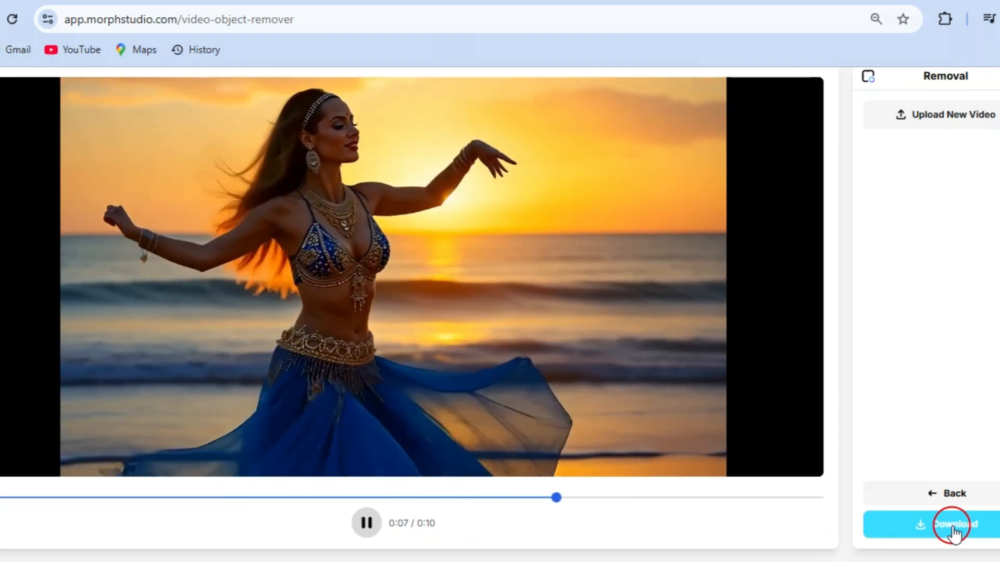
left_click(950, 524)
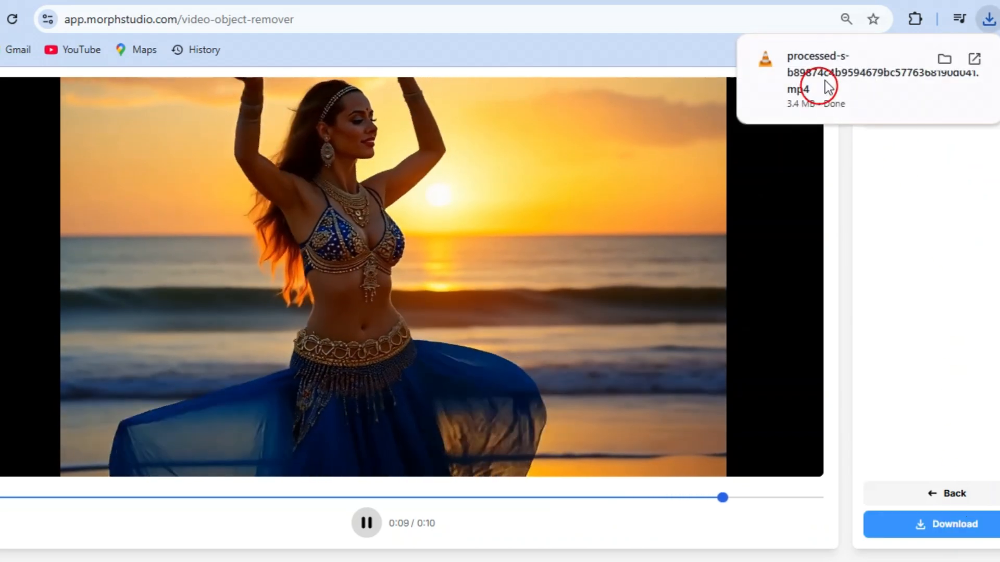